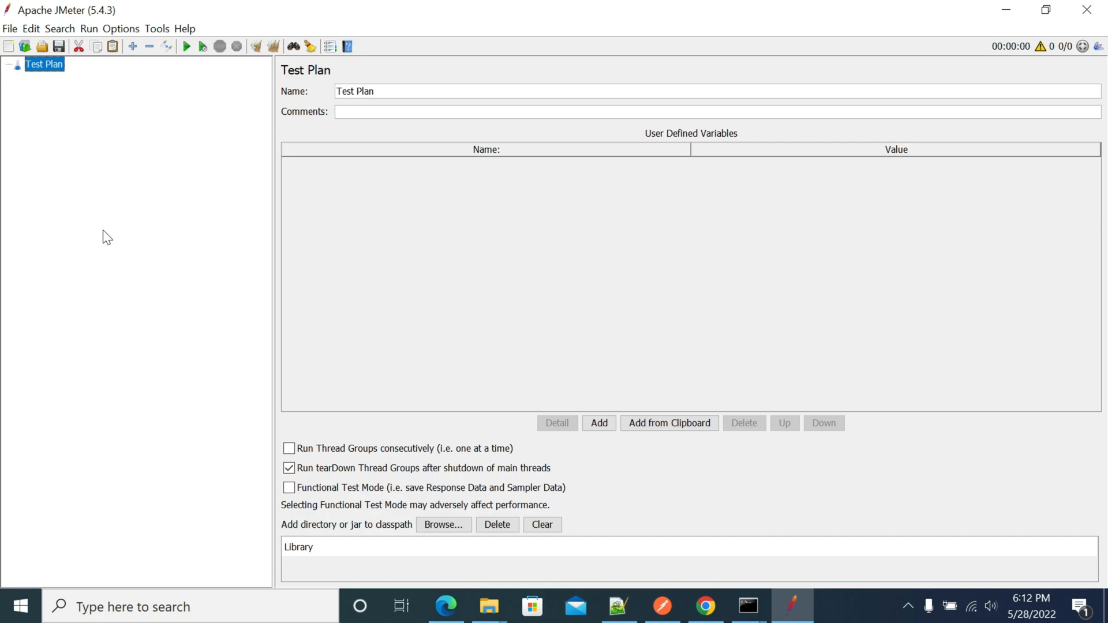
mouse_move(111, 81)
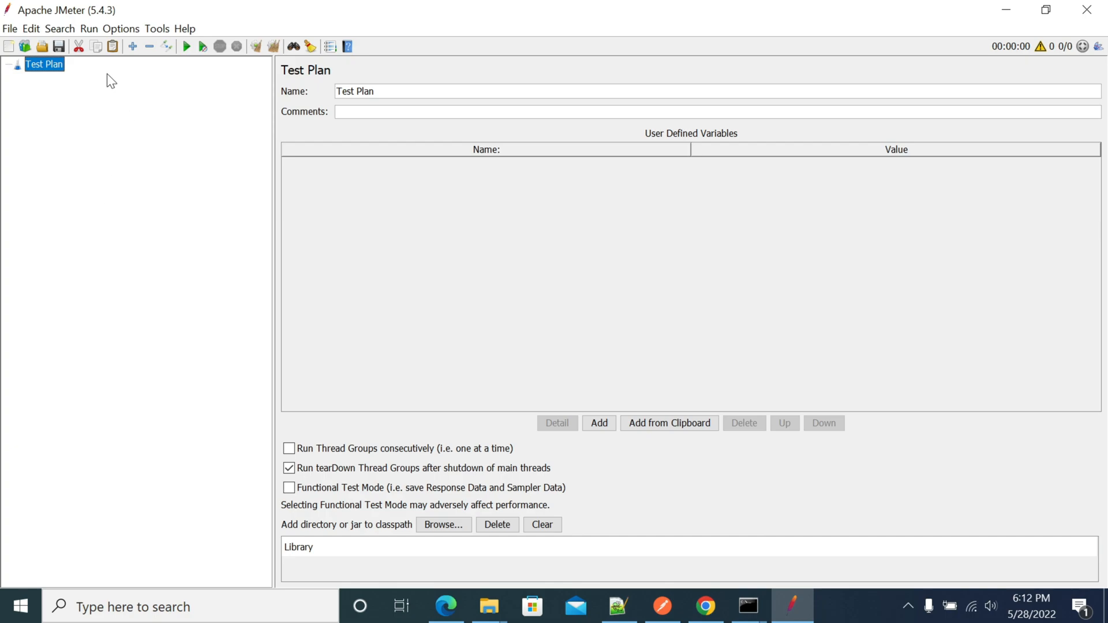
Step: Bring up JMeter's Options menu from the menu bar of the empty Test Plan
click(121, 28)
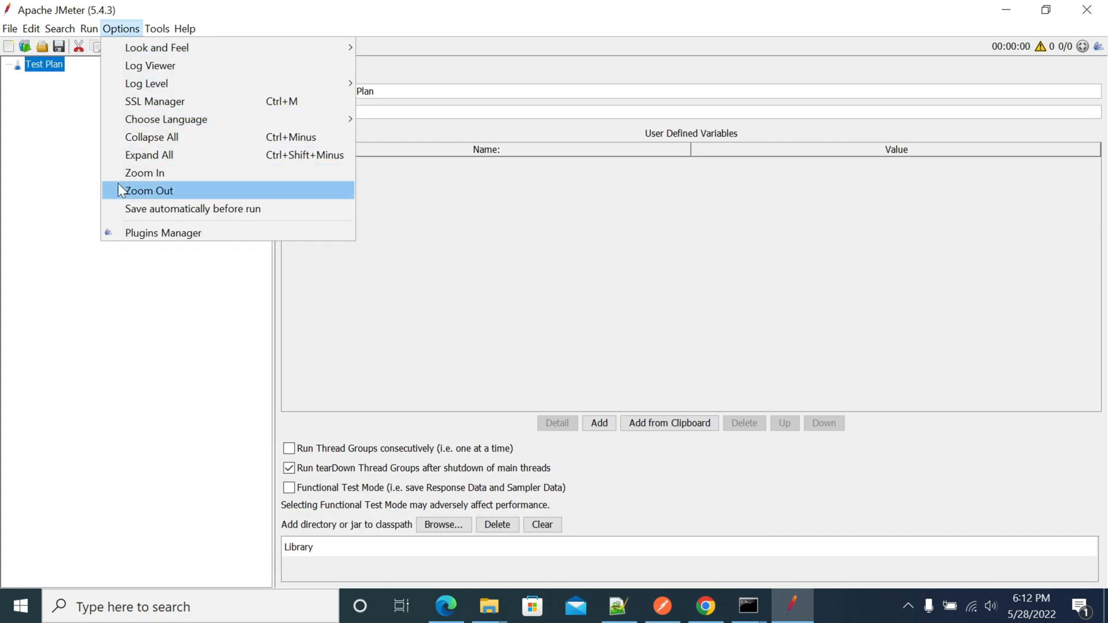
Step: Launch the Plugins Manager to list the plugins available for installation
click(163, 232)
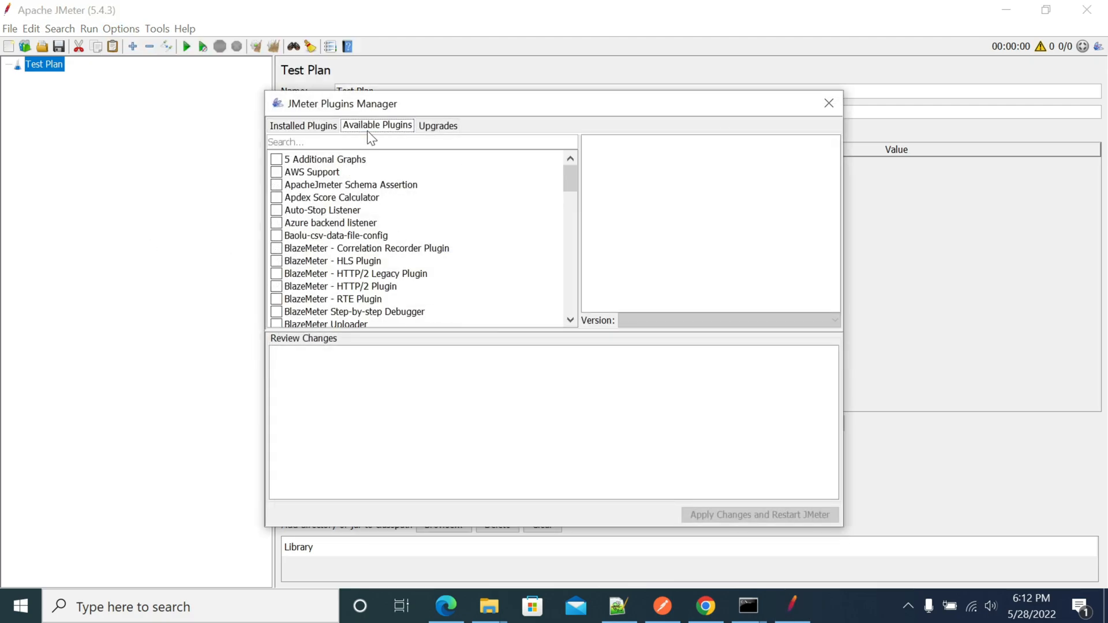
mouse_move(192, 197)
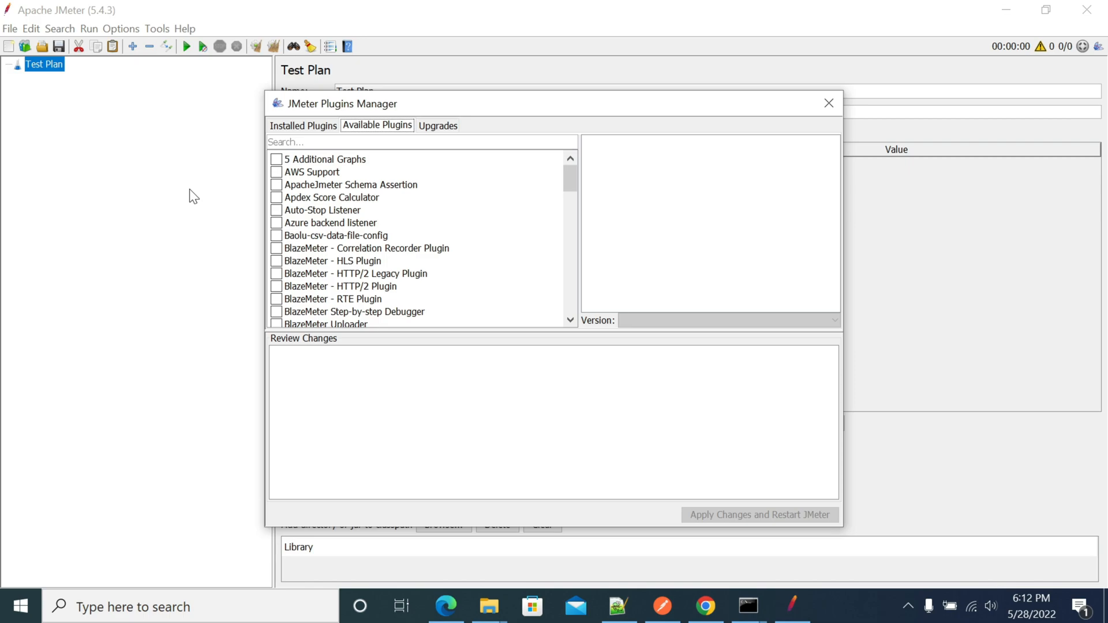
mouse_move(128, 152)
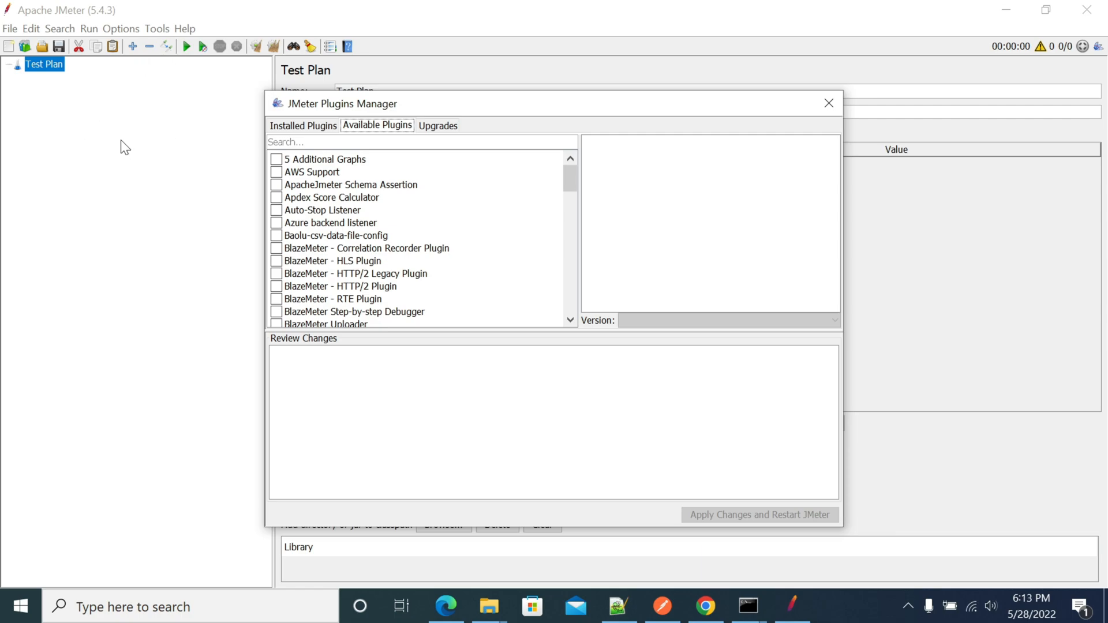
mouse_move(375, 133)
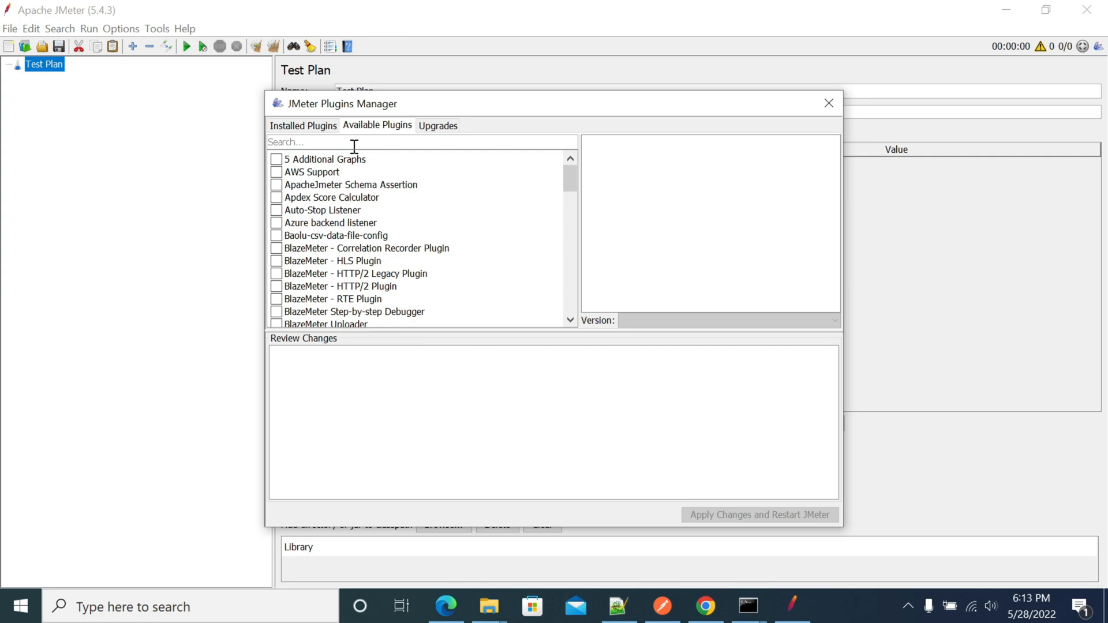
Step: Filter plugins by 'ka', tick DI KafkaMeter for installation and show its description
text(ka)
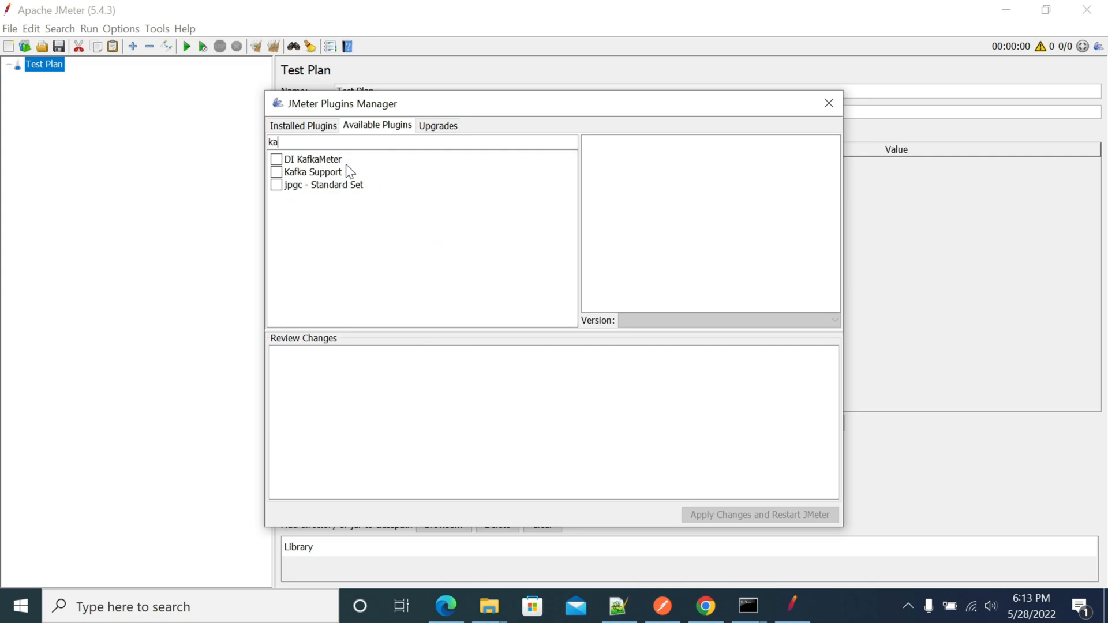
click(276, 159)
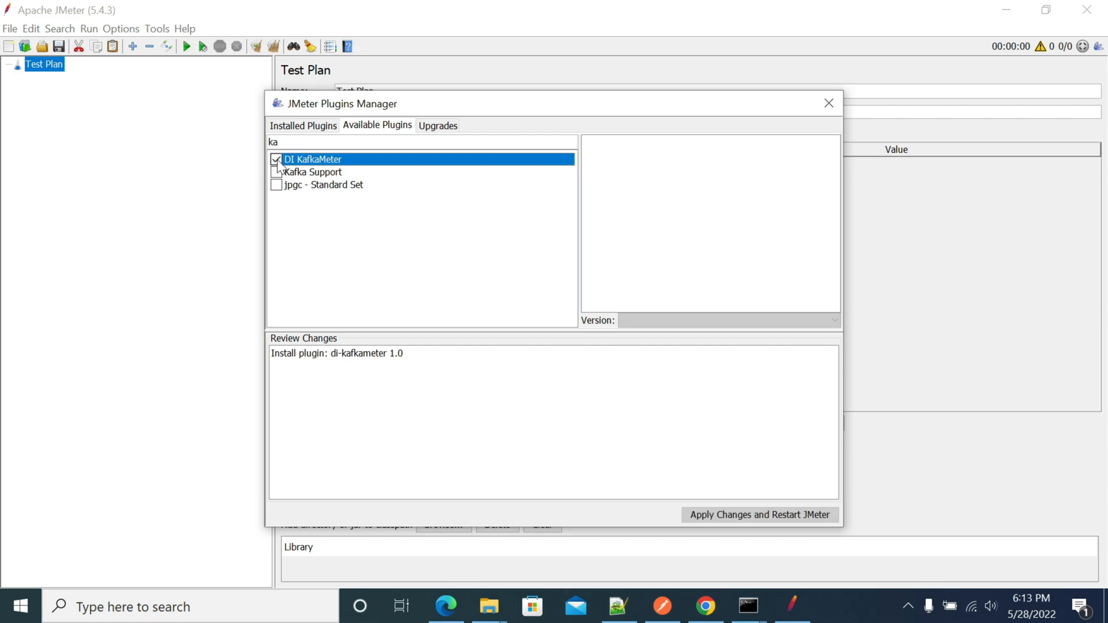
click(313, 160)
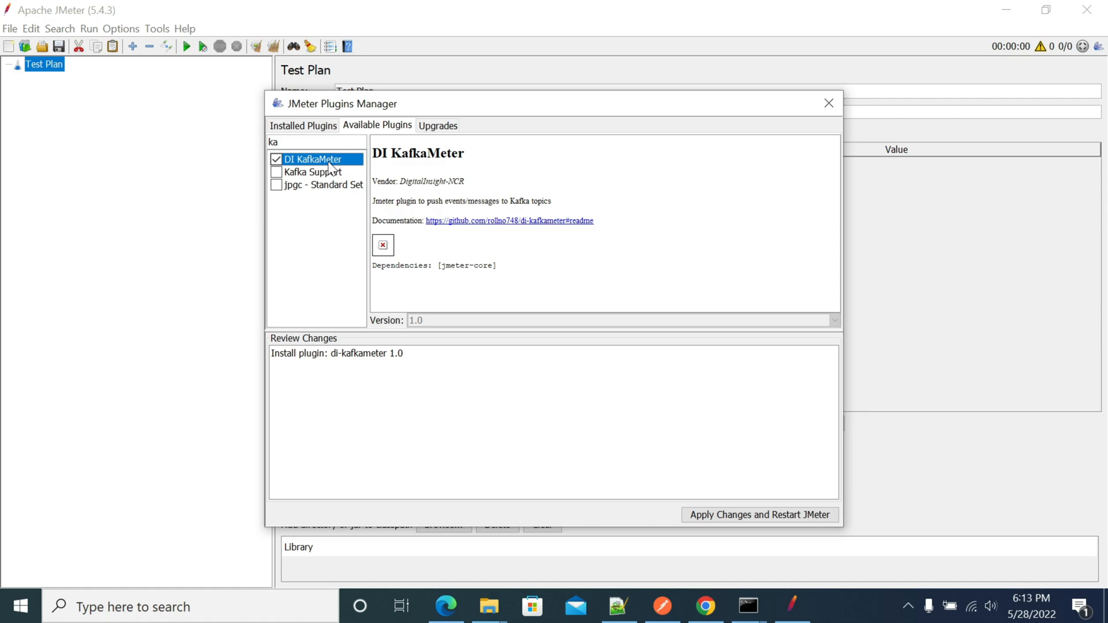
mouse_move(329, 168)
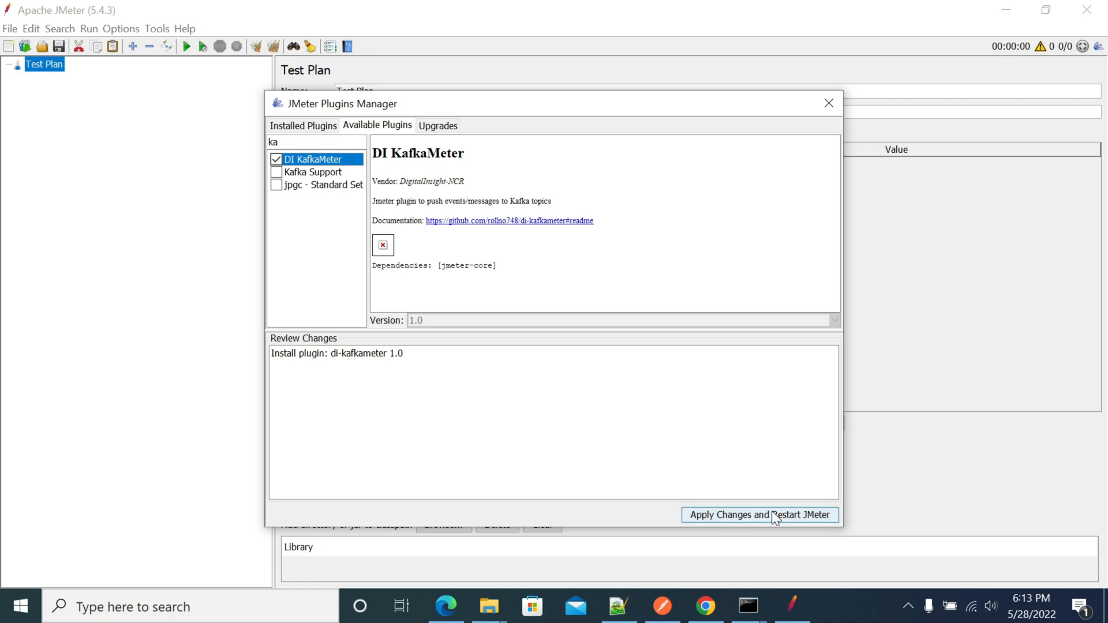
Step: Apply the plugin changes with restart, then relaunch JMeter from the jmeter batch file in bin
click(759, 514)
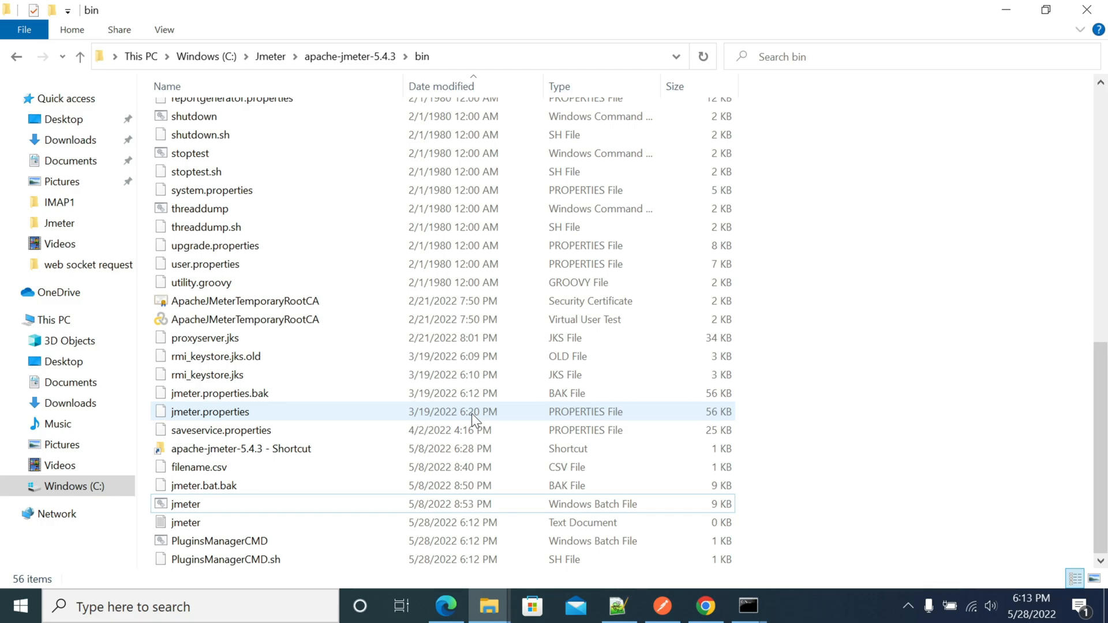
double_click(184, 504)
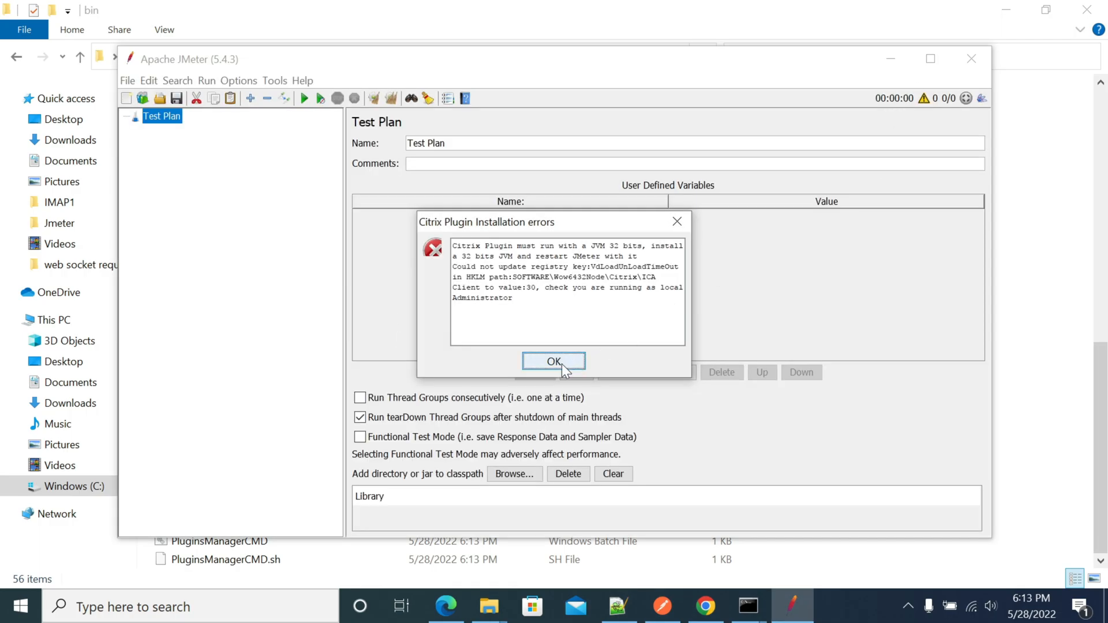
Step: Dismiss the Citrix error and add a default Thread Group under the Test Plan
click(553, 361)
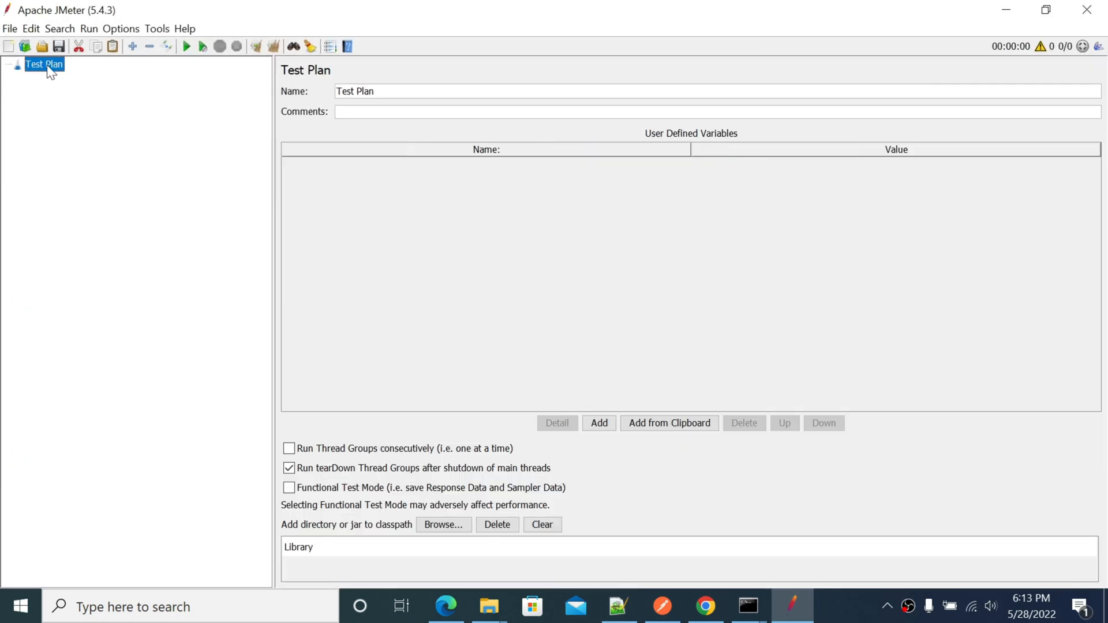
right_click(44, 65)
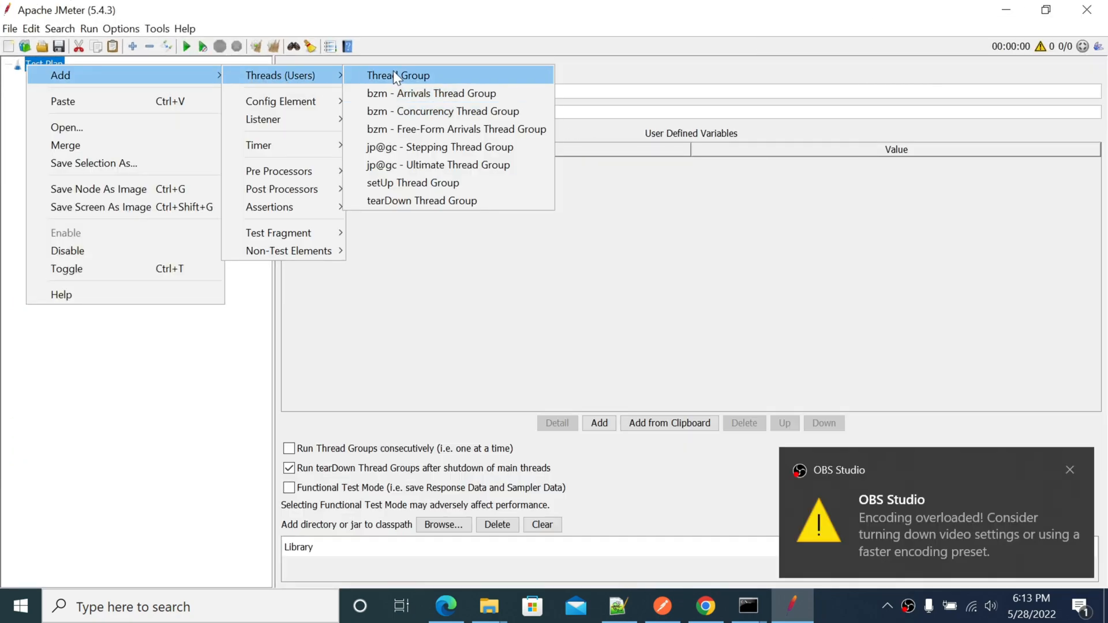
click(398, 75)
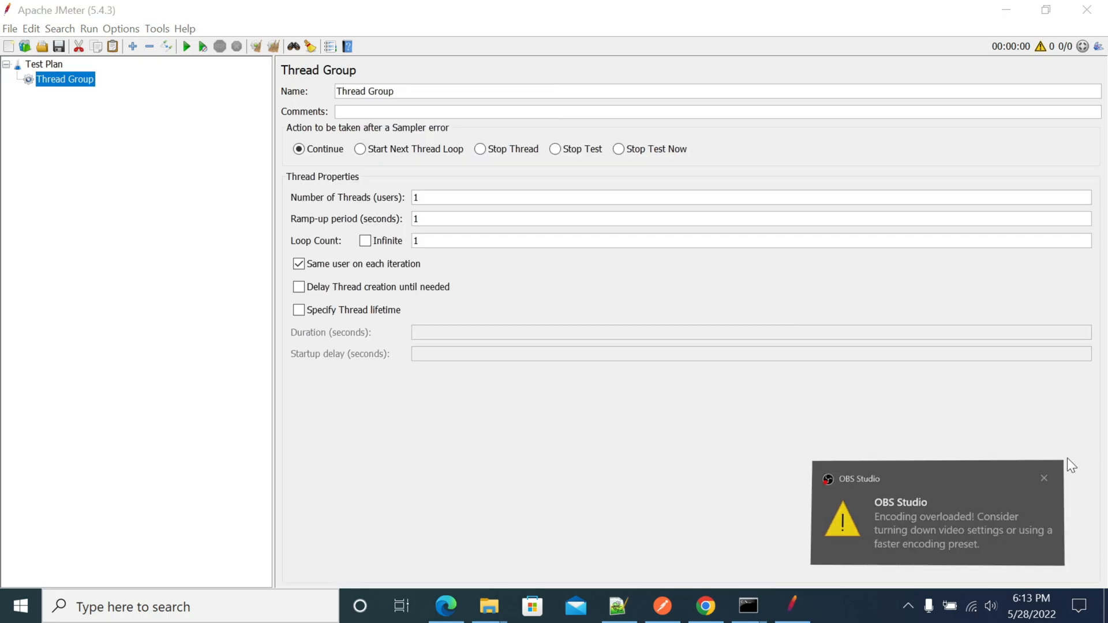
Step: Add a KafkaProducerSampler with default topic, key and message inside the Thread Group
right_click(64, 78)
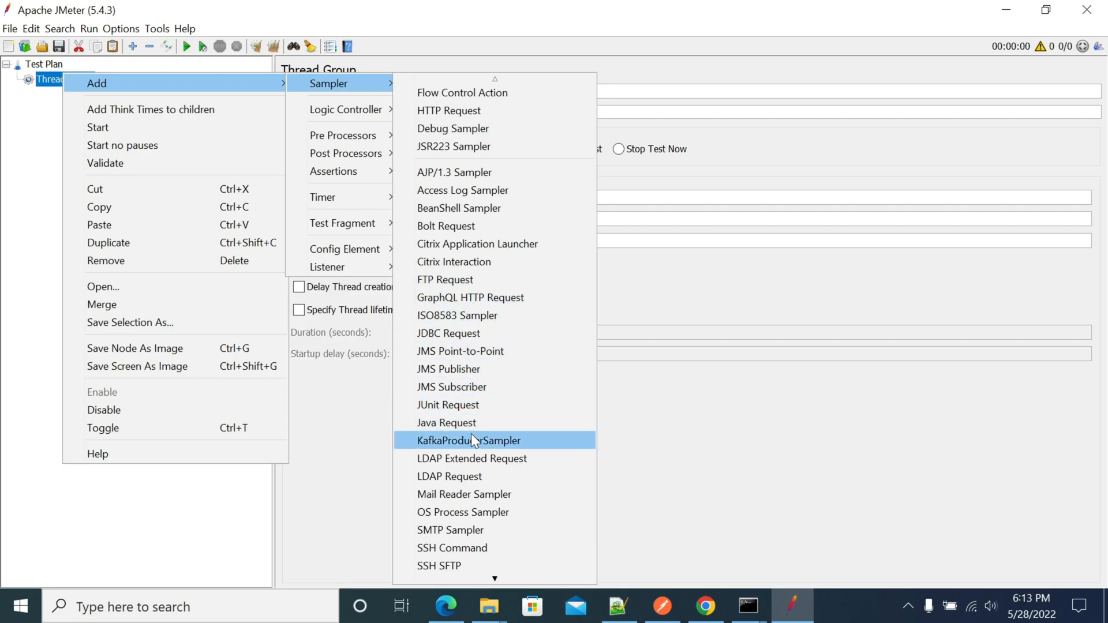
mouse_move(485, 446)
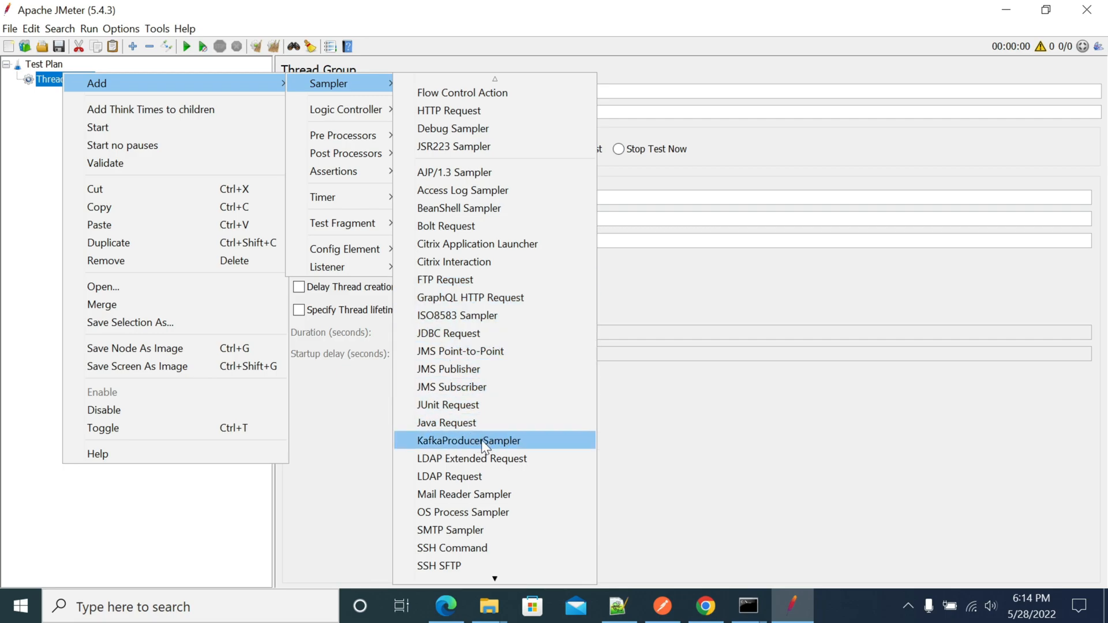
click(468, 439)
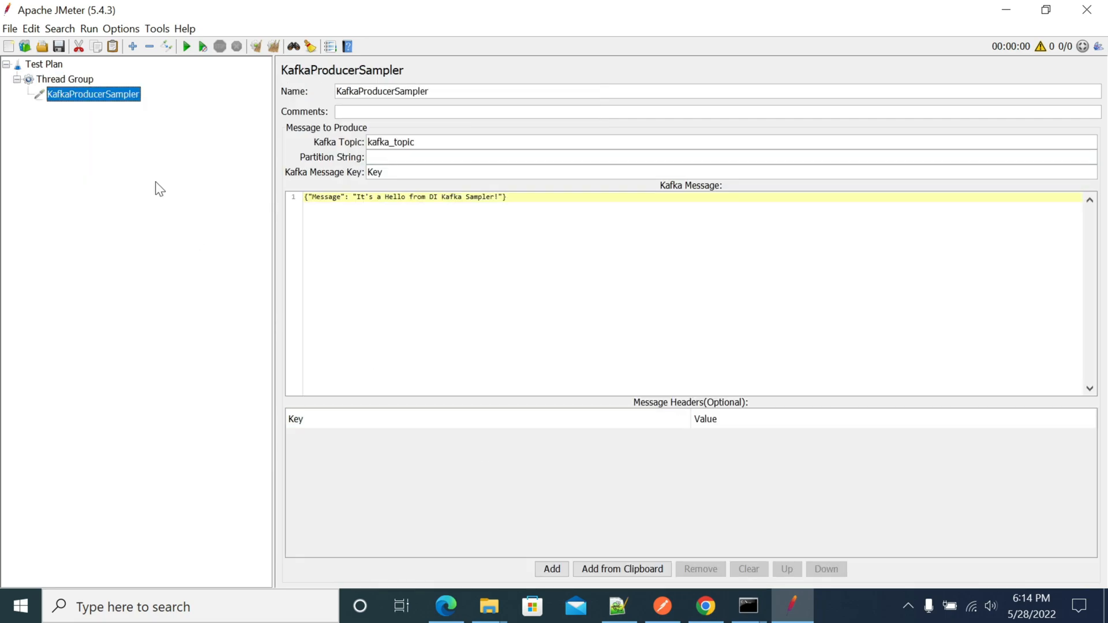
click(64, 79)
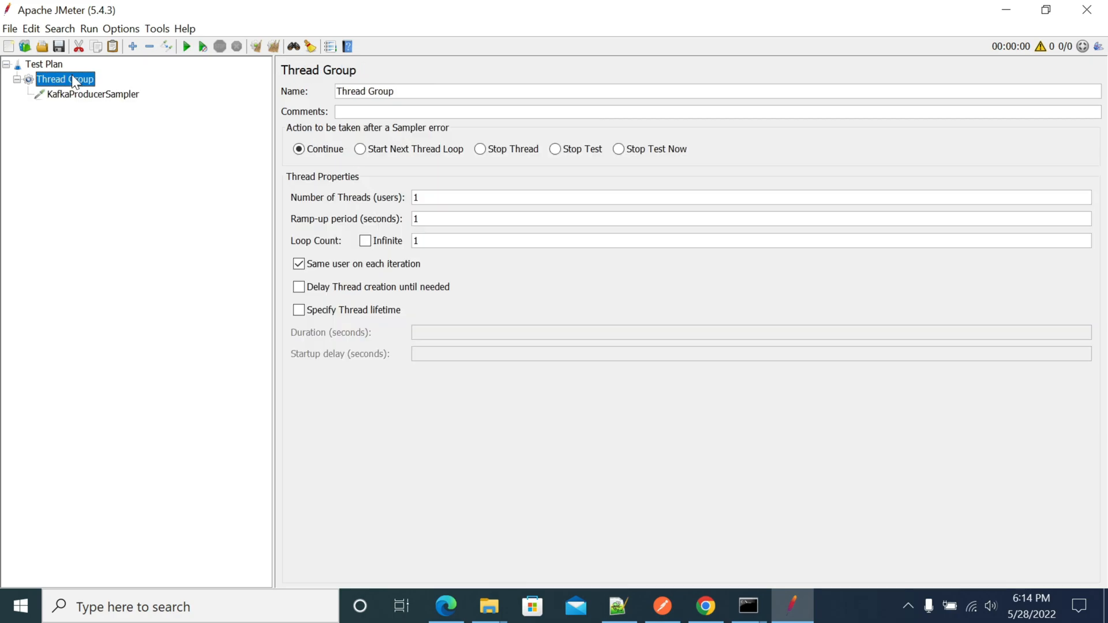
Step: Add a KafkaProducerConfig with localhost broker to the Thread Group, then review the sampler's message settings
right_click(64, 80)
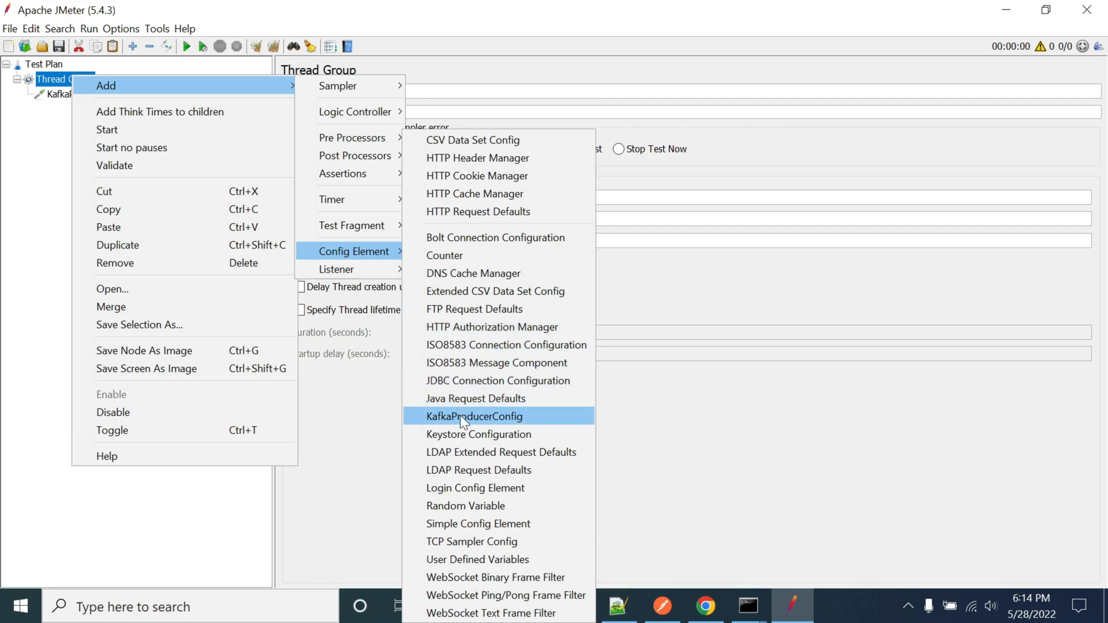
click(474, 417)
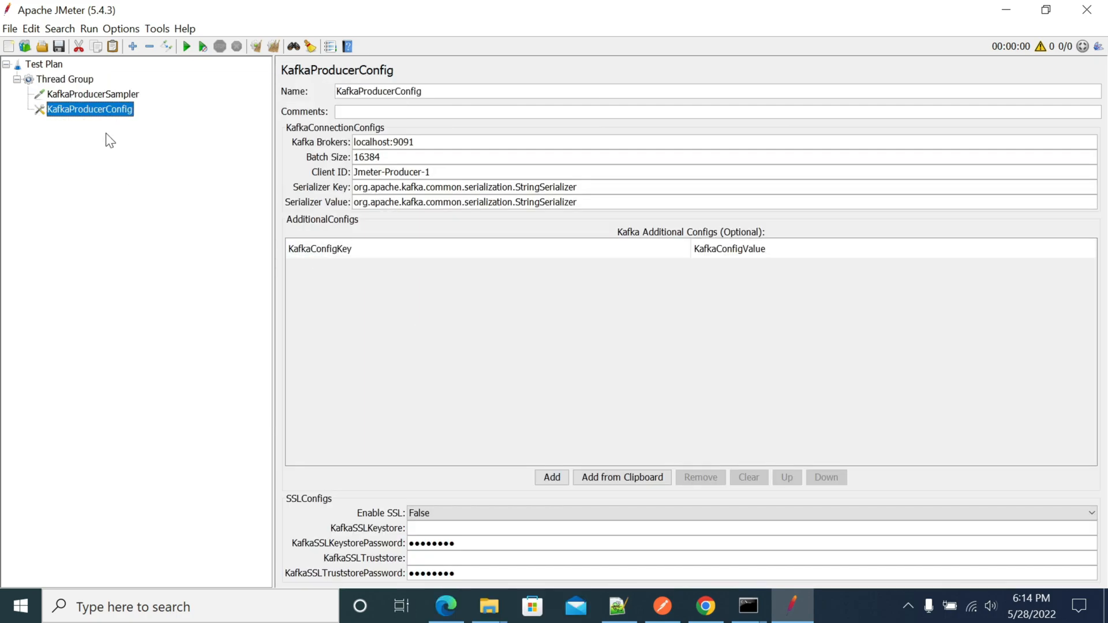
mouse_move(99, 110)
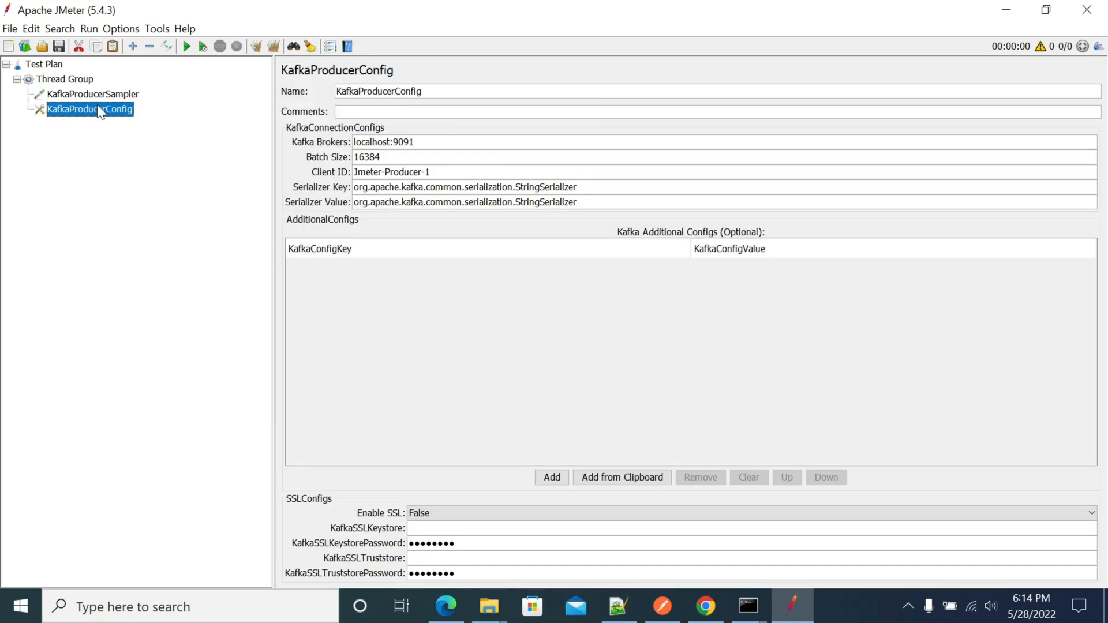
mouse_move(124, 137)
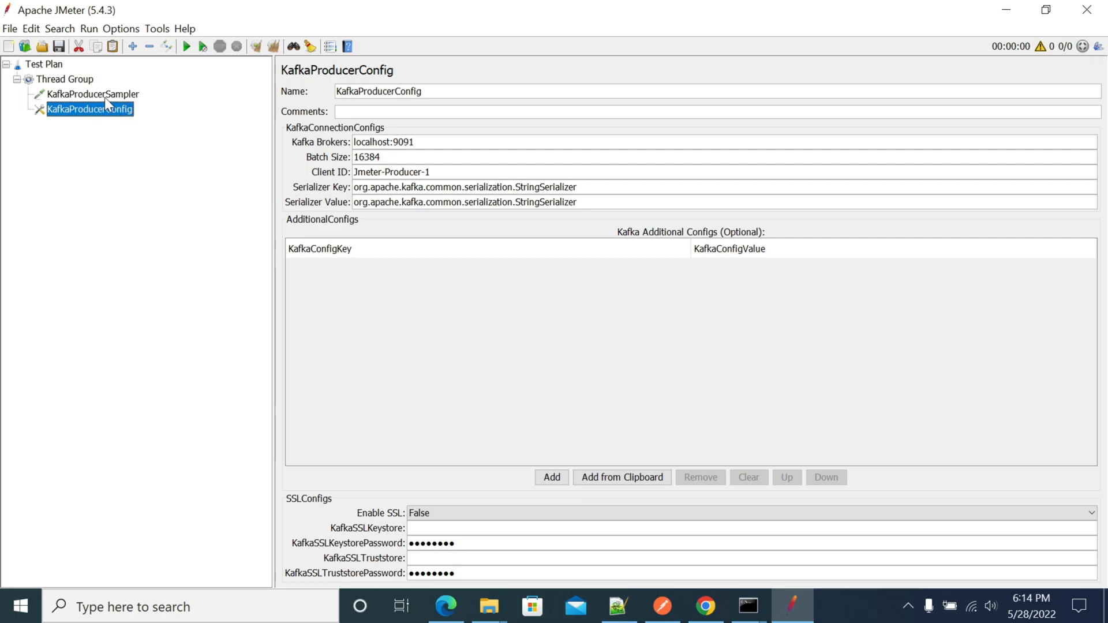
click(92, 94)
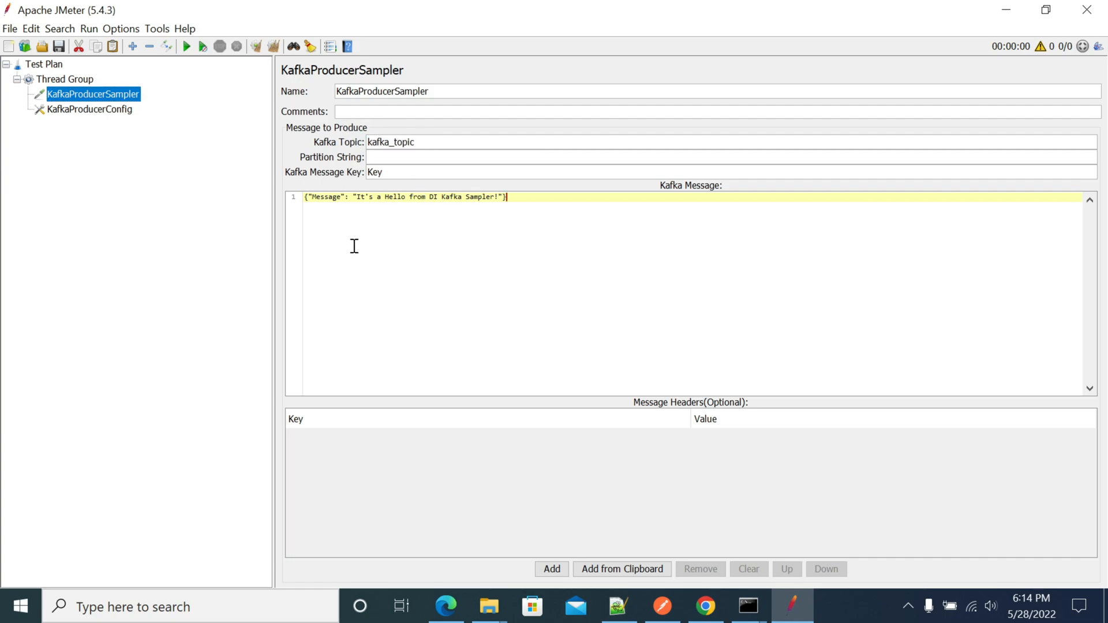
mouse_move(124, 254)
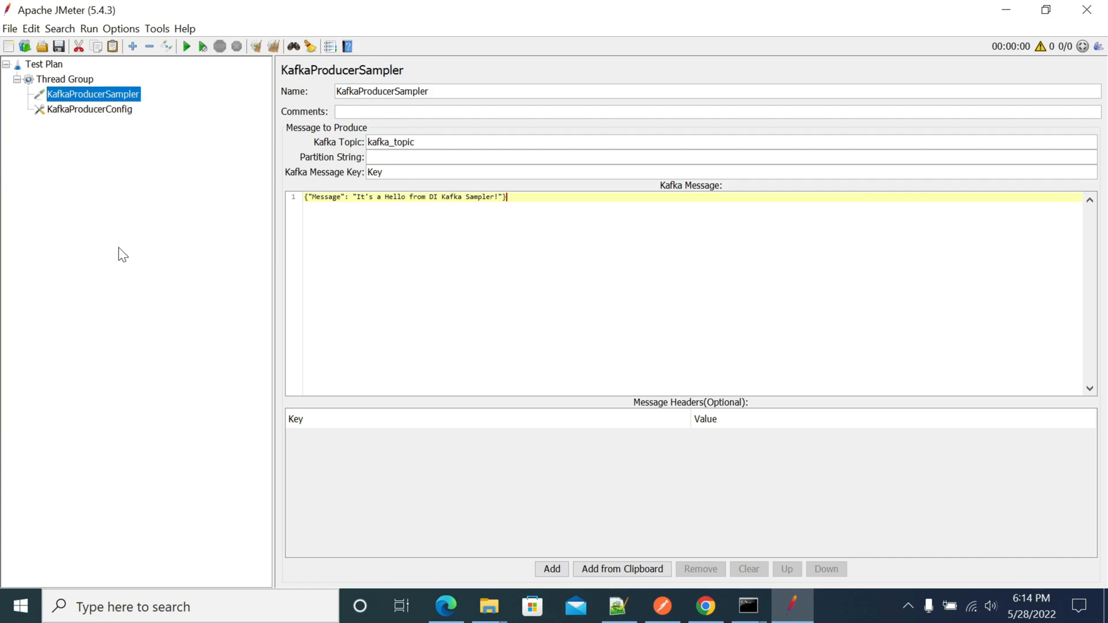